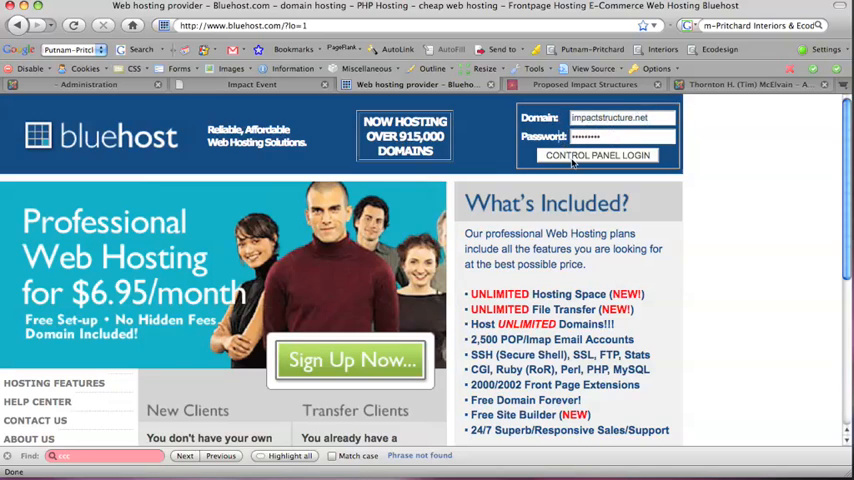
Log in to the site's control panel and scroll to the Files section.
left_click(596, 156)
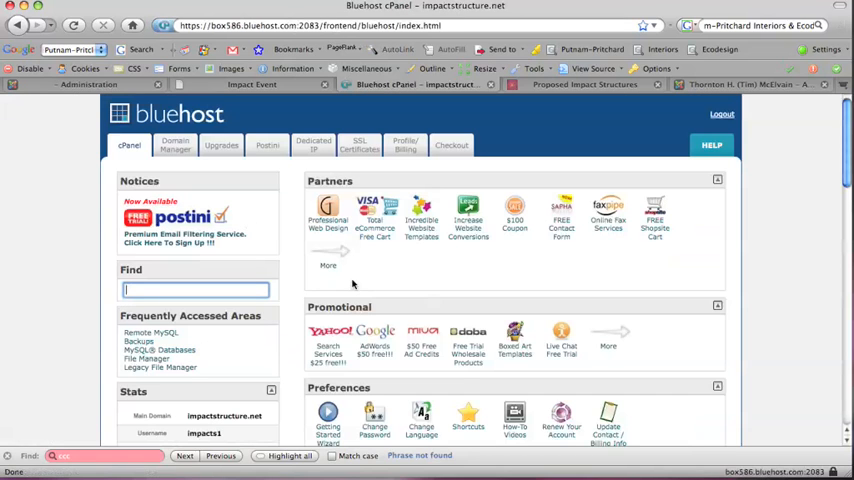
scroll("down", 3)
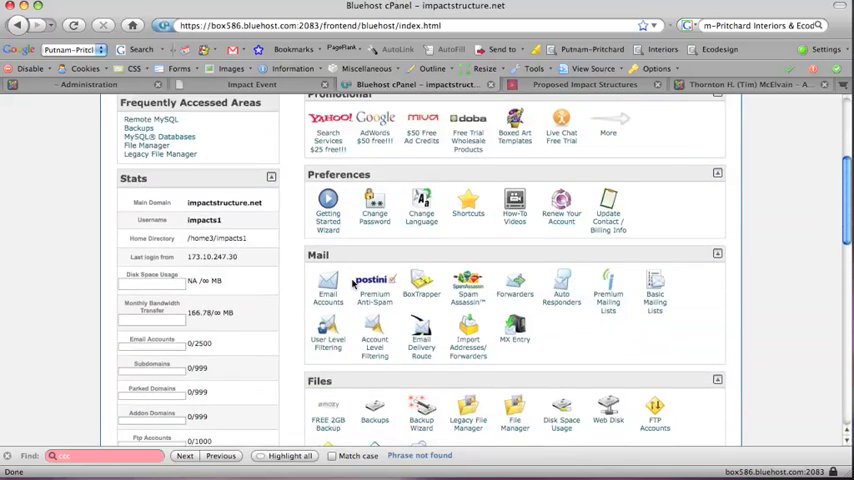
scroll("down", 3)
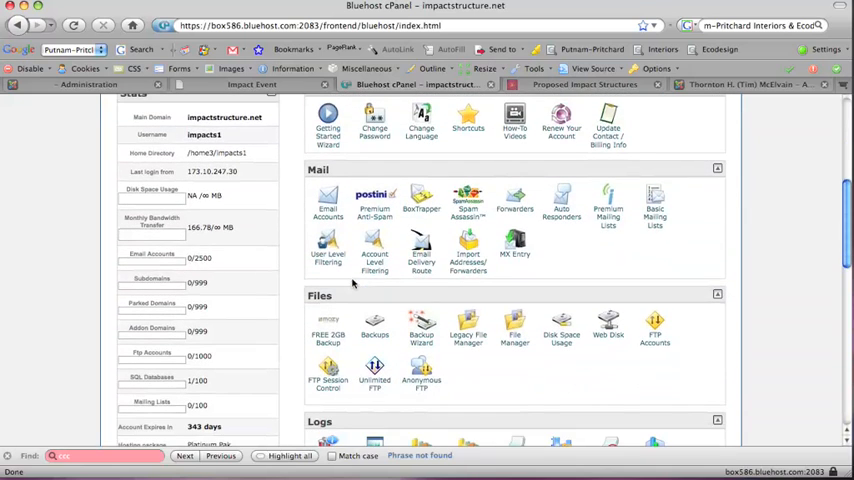
Open Backups under Files and scroll to the Partial Backups section.
left_click(374, 324)
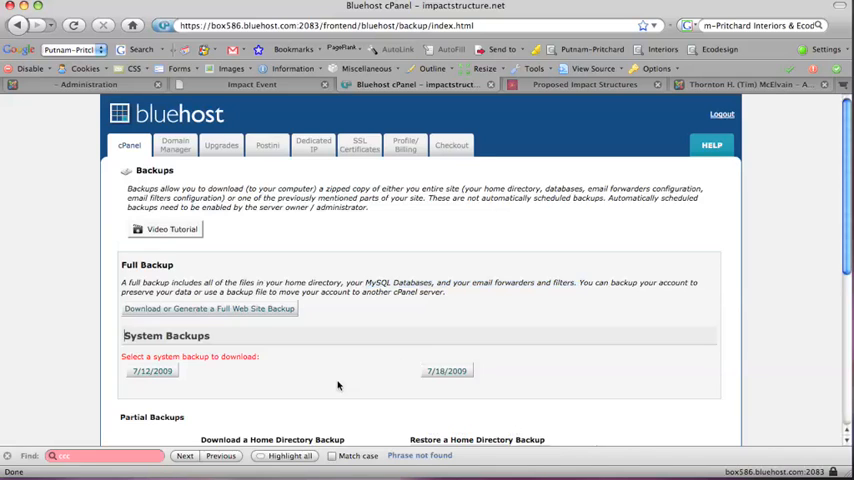
scroll("down", 3)
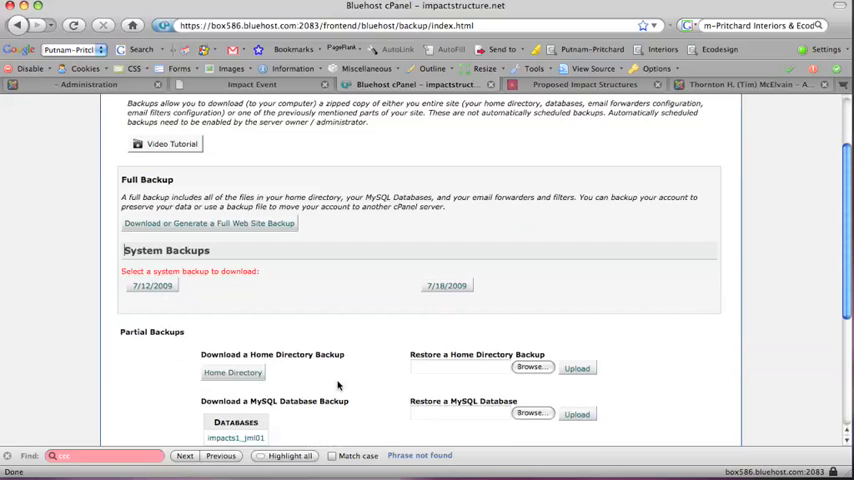
scroll("down", 3)
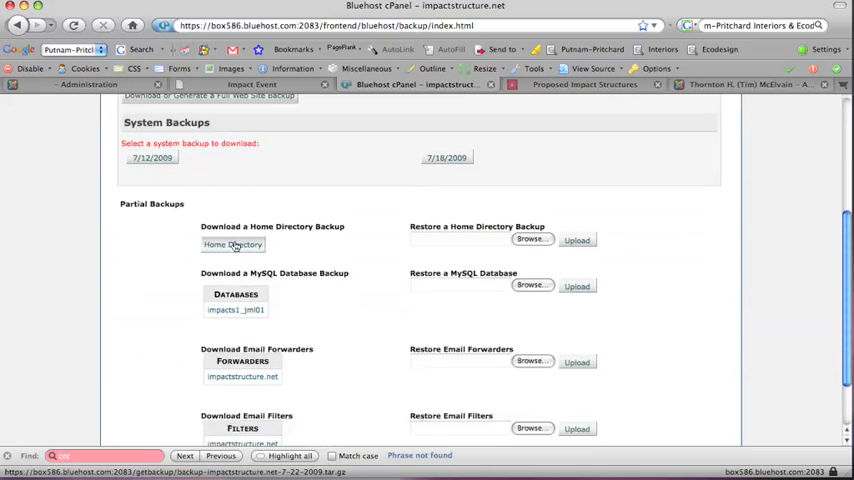
Start downloads of the home directory backup and the MySQL database backup.
left_click(232, 244)
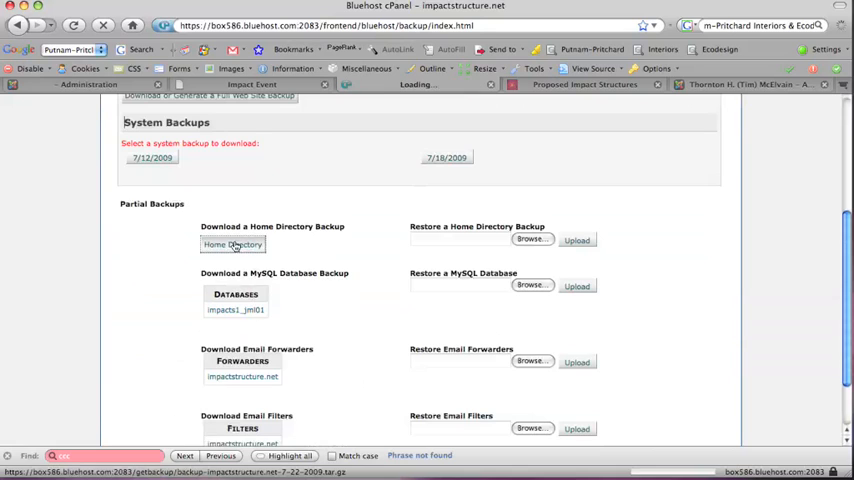
left_click(232, 244)
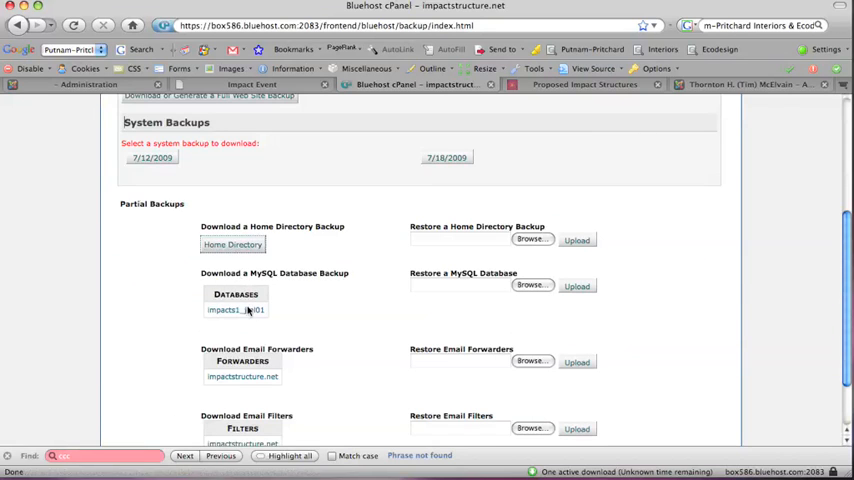
left_click(232, 244)
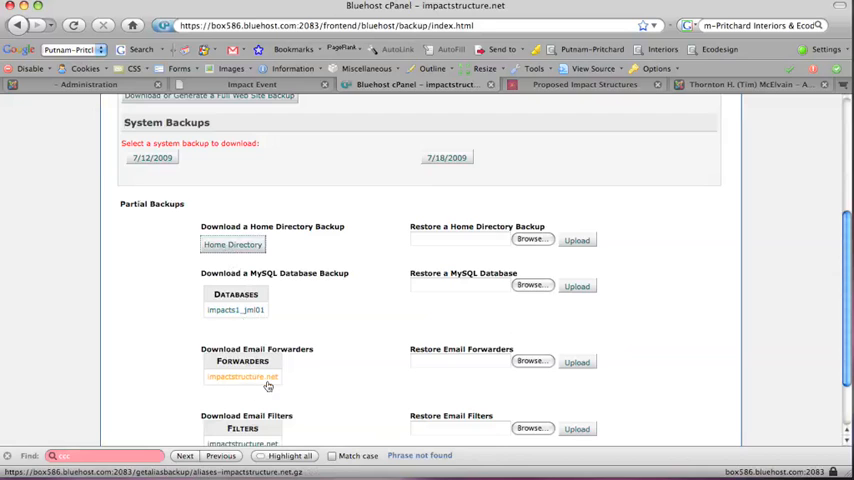
scroll("down", 3)
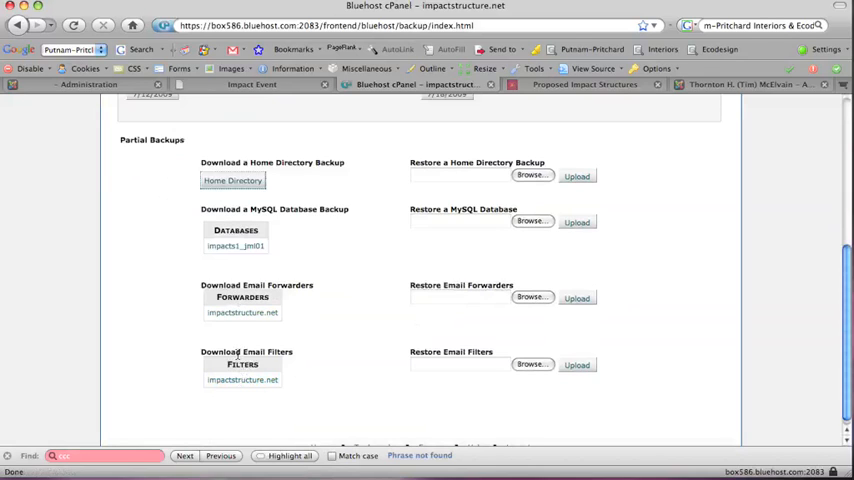
mouse_move(328, 380)
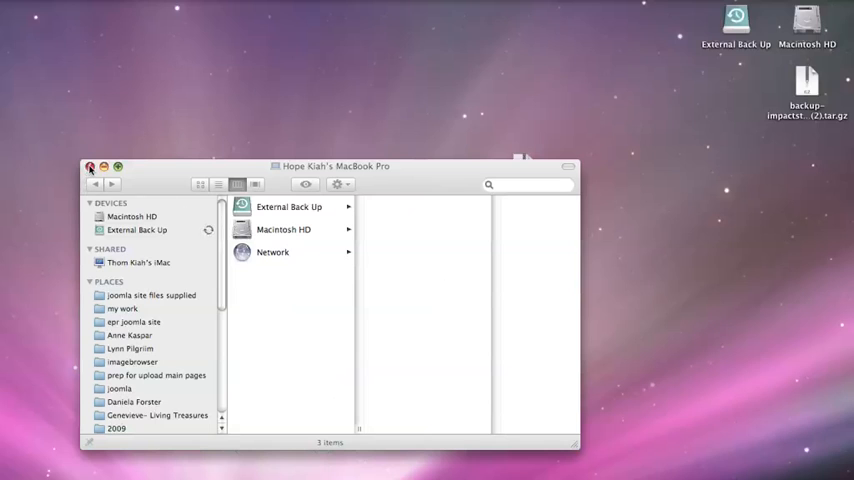
Close the Finder window to reveal the .tar.gz and .sql.gz files on the desktop.
left_click(90, 168)
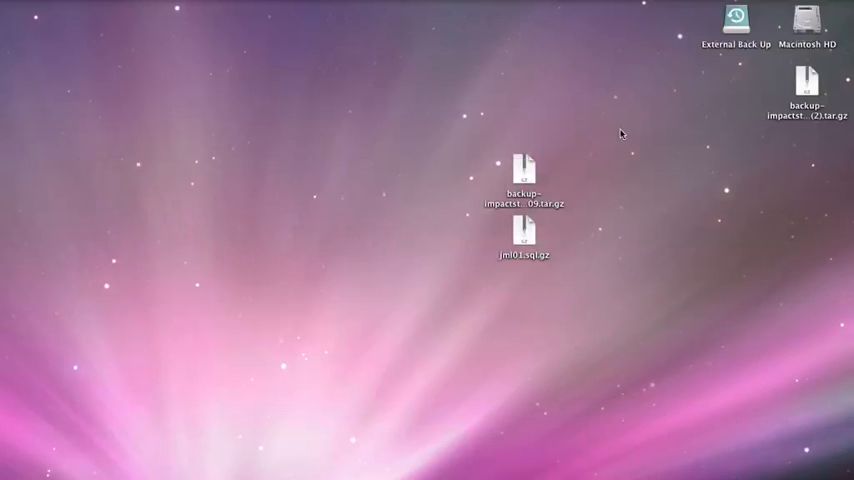
mouse_move(614, 124)
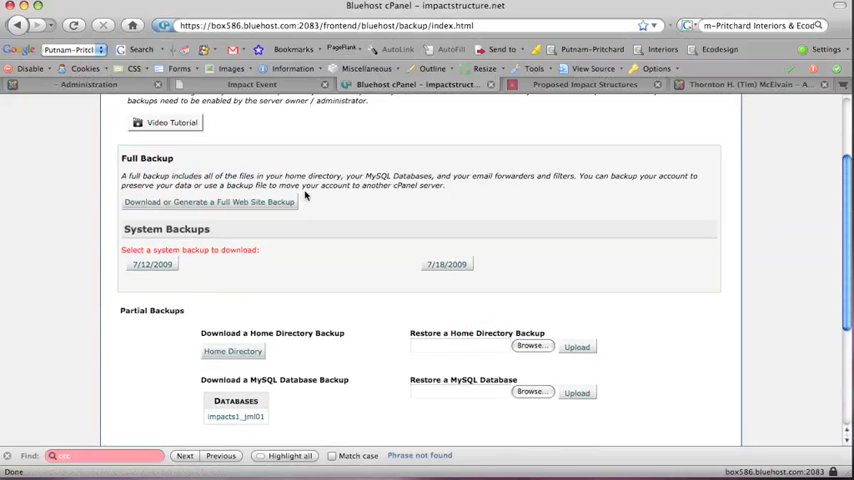
Select the desktop home directory .tar.gz as the file for Restore a Home Directory Backup.
scroll("down", 3)
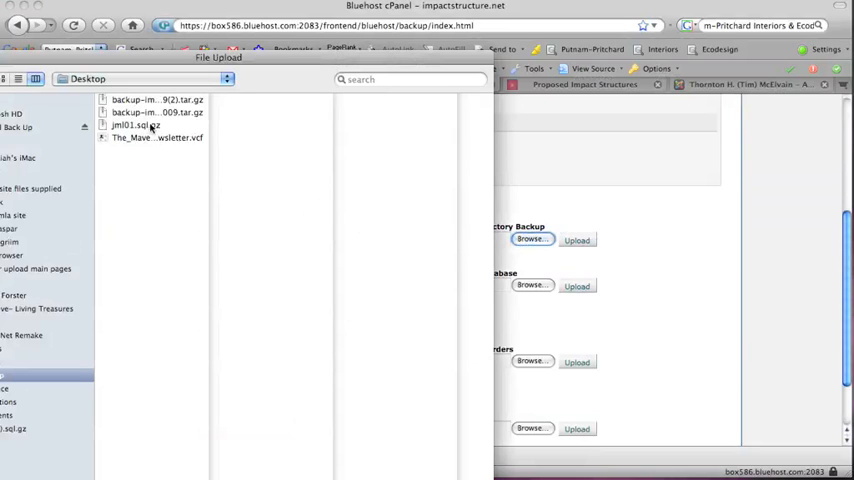
left_click(156, 112)
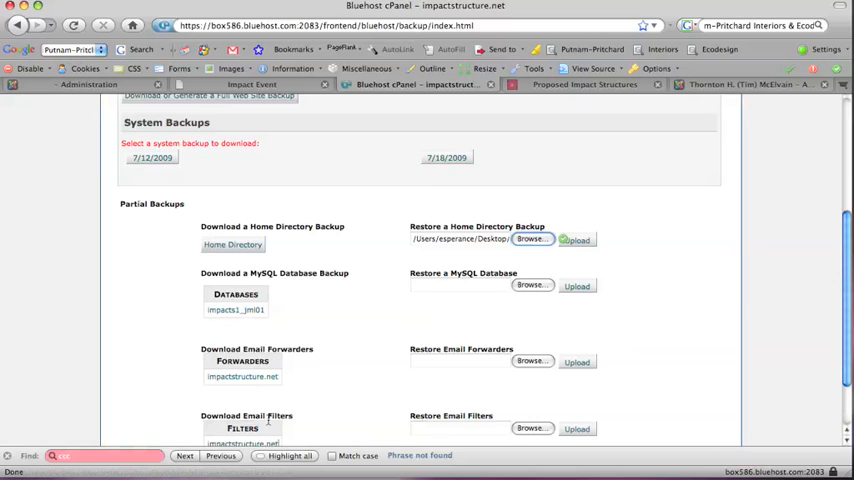
scroll("up", 3)
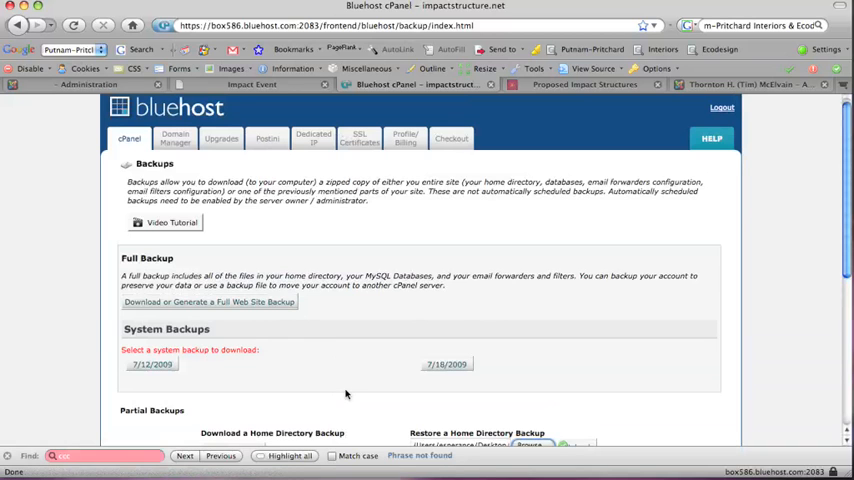
scroll("down", 3)
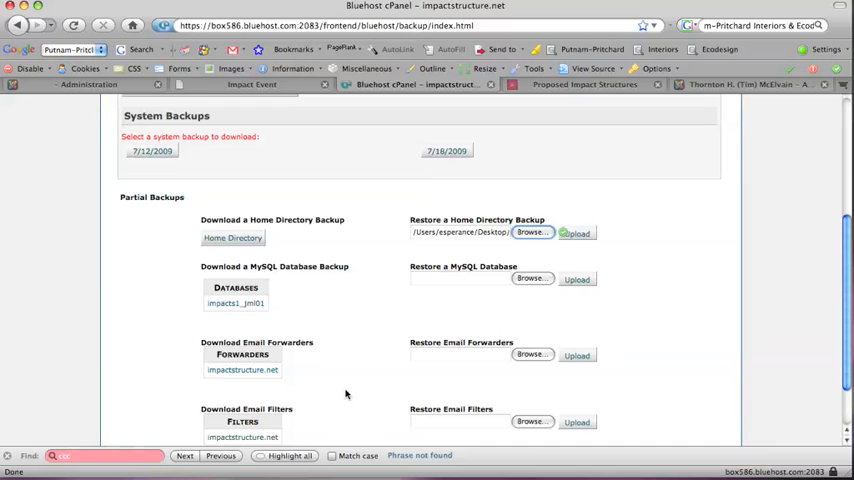